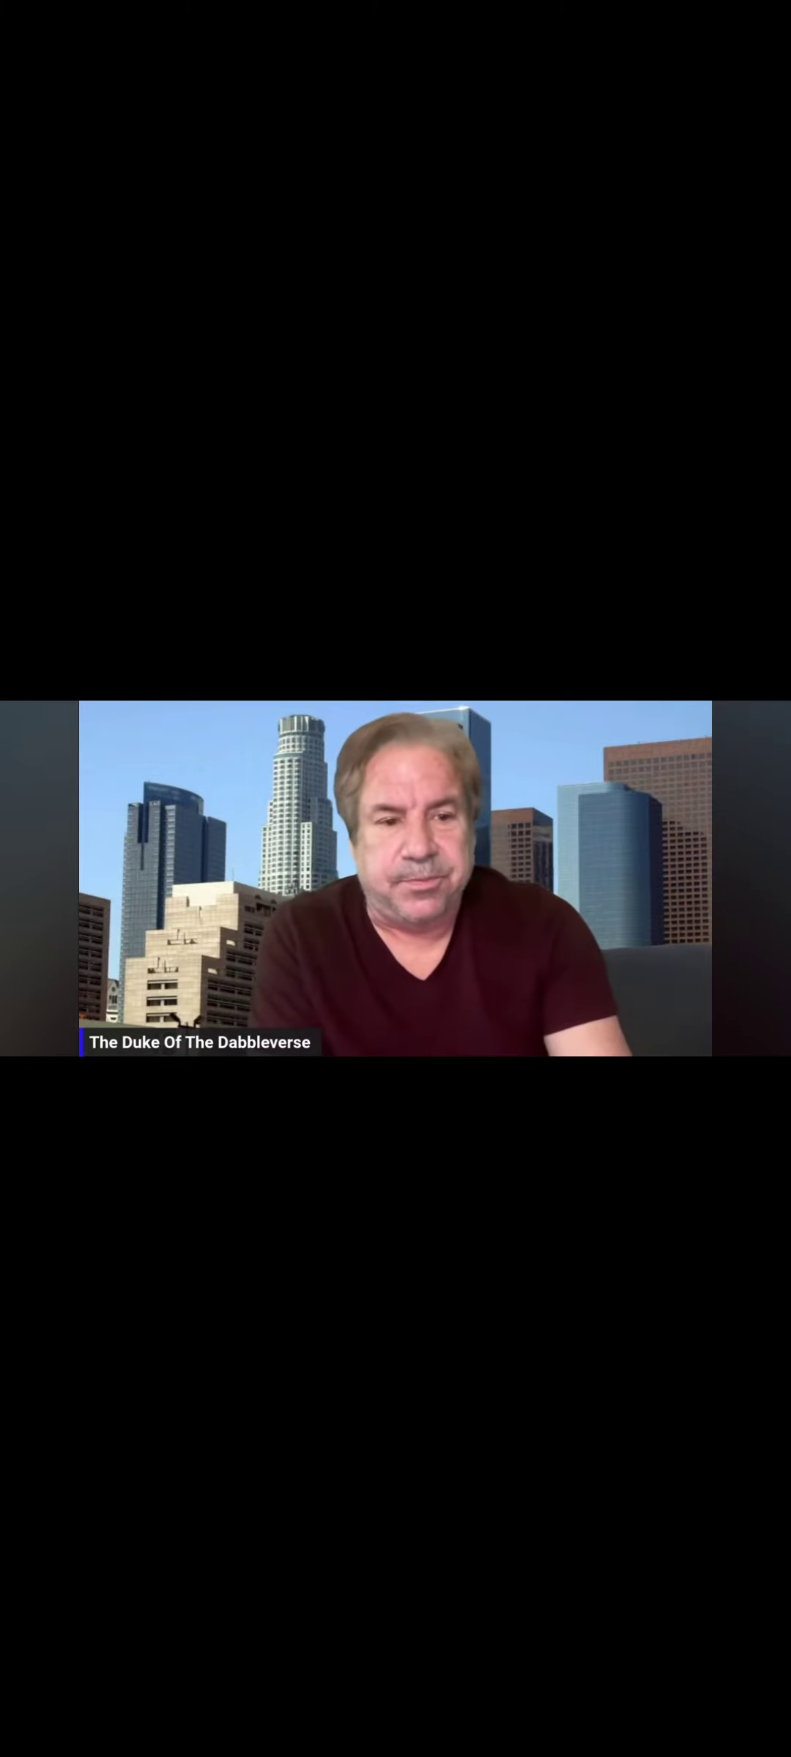
# Pause 'Where Are The Keychains?' at 1:13 and open the gear settings menu.
pyautogui.click(396, 877)
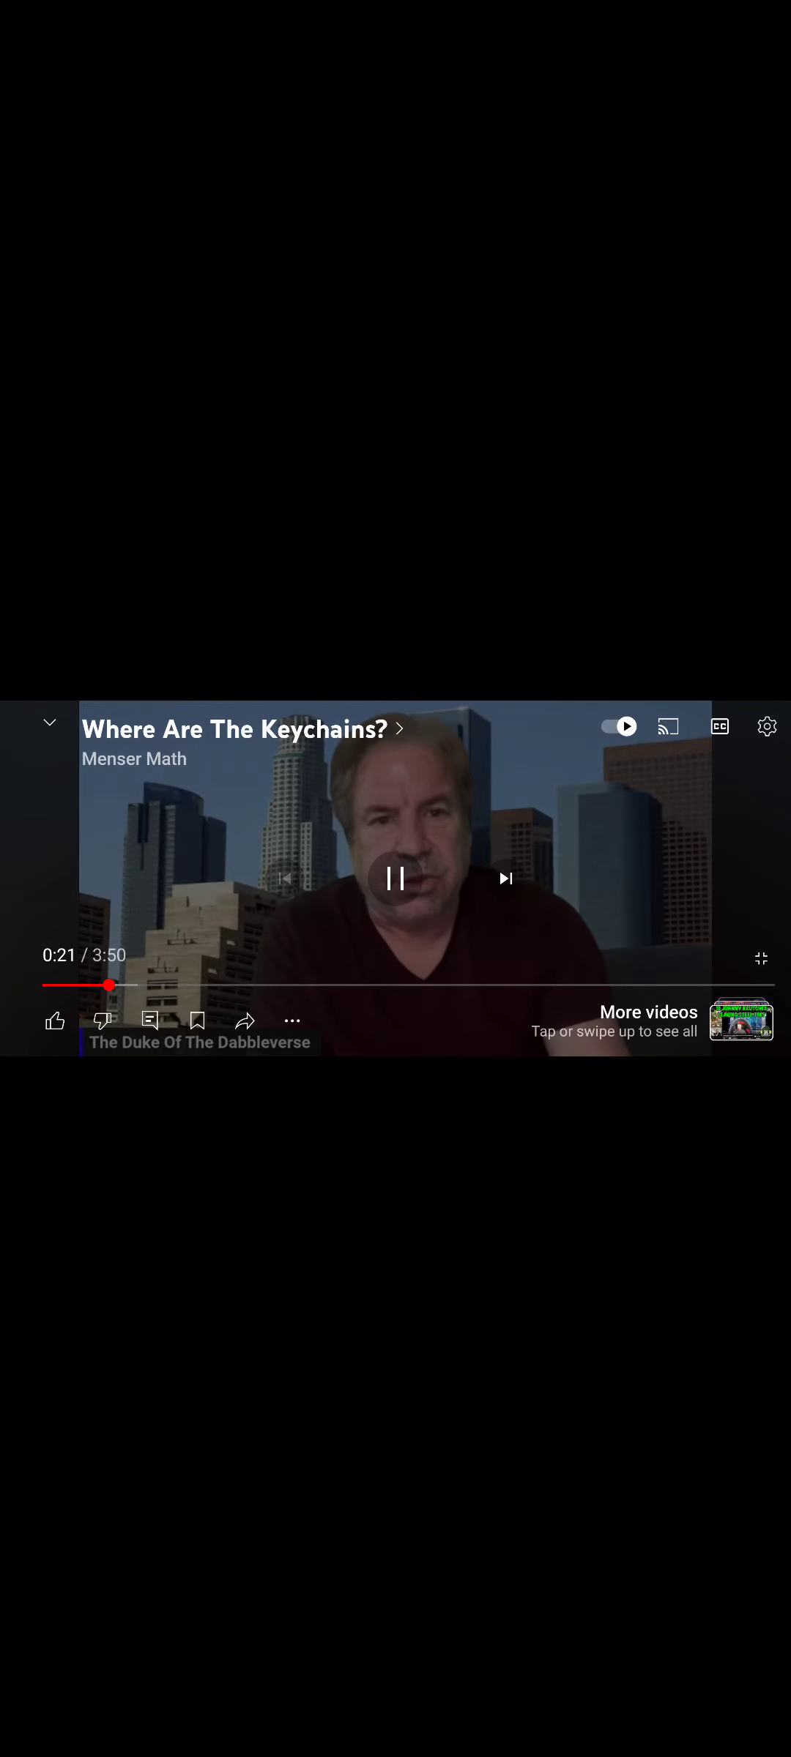
pyautogui.click(396, 877)
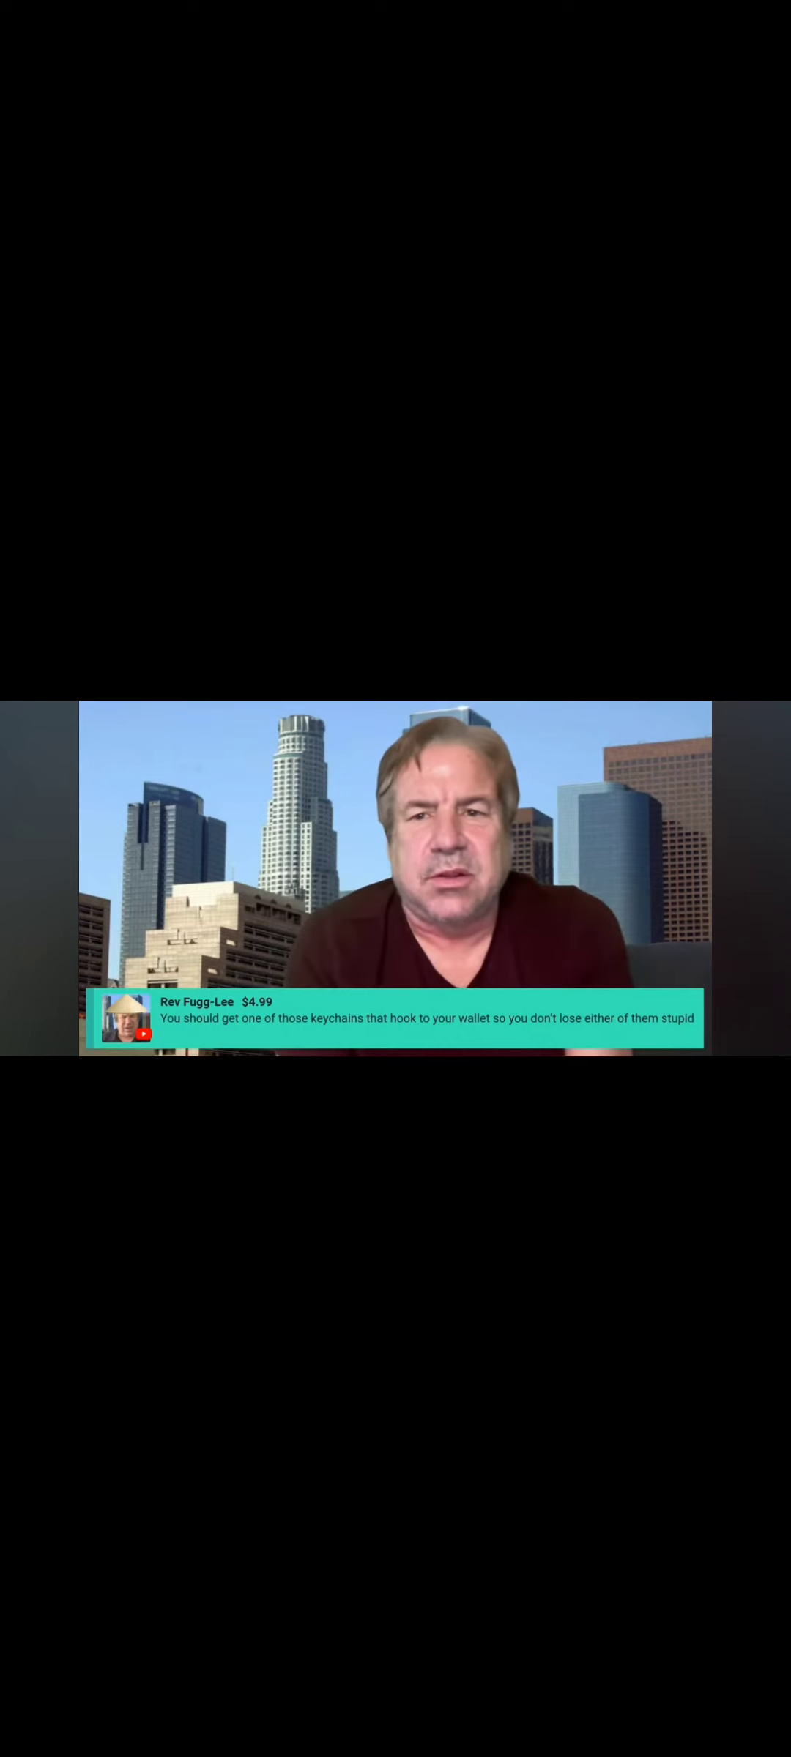
pyautogui.click(395, 878)
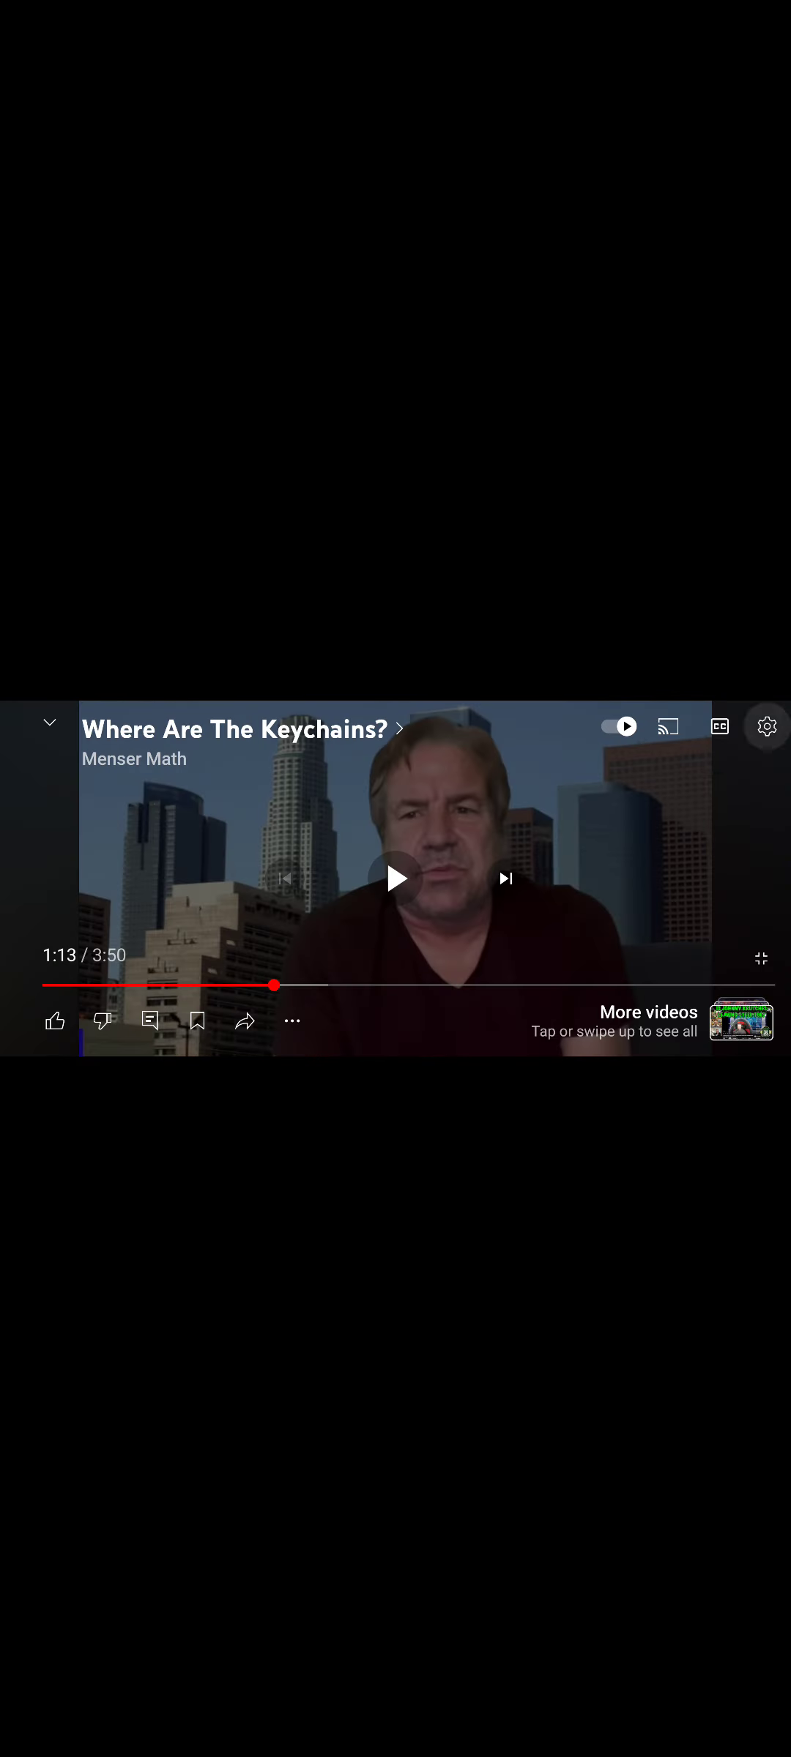
pyautogui.click(766, 726)
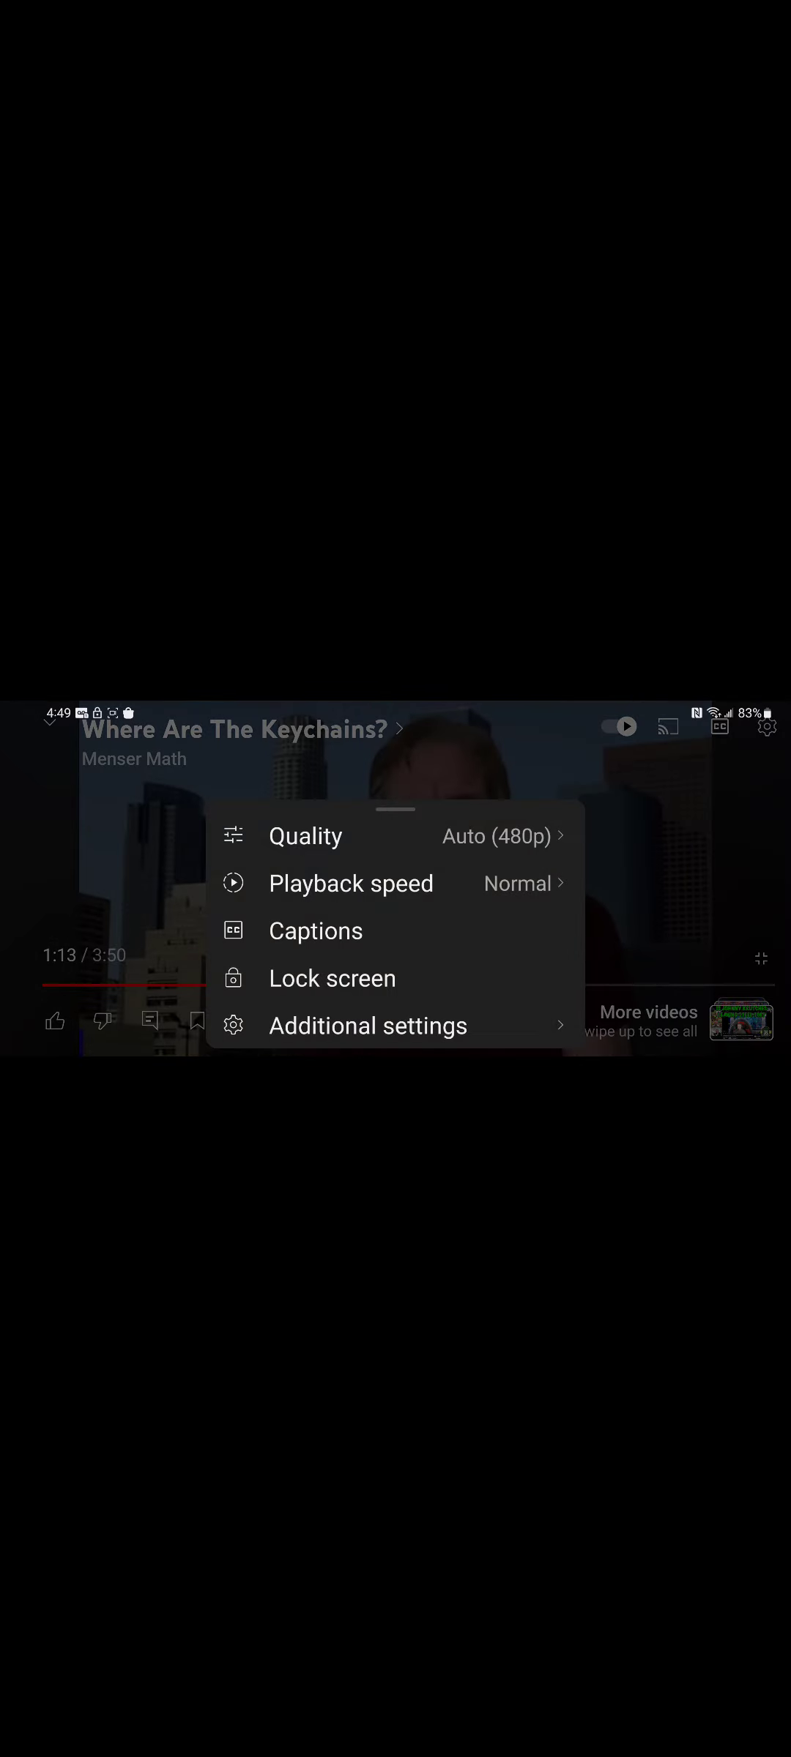